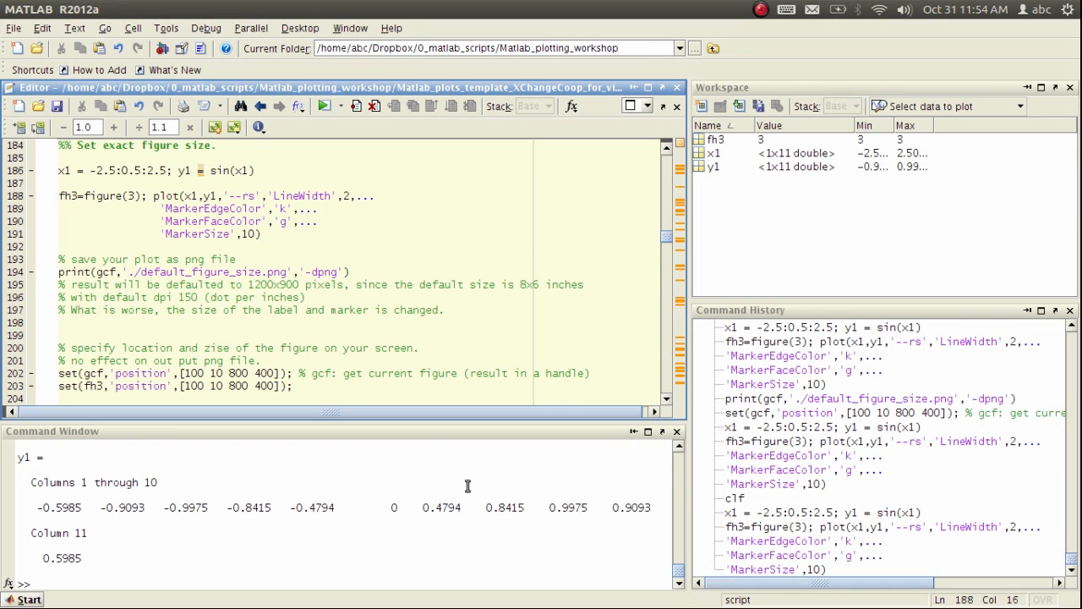
Evaluate the selected figure(3)/plot lines to draw sin(x) as a red dashed line with green square markers.
{"action": "right_click", "coordinate": [81, 170]}
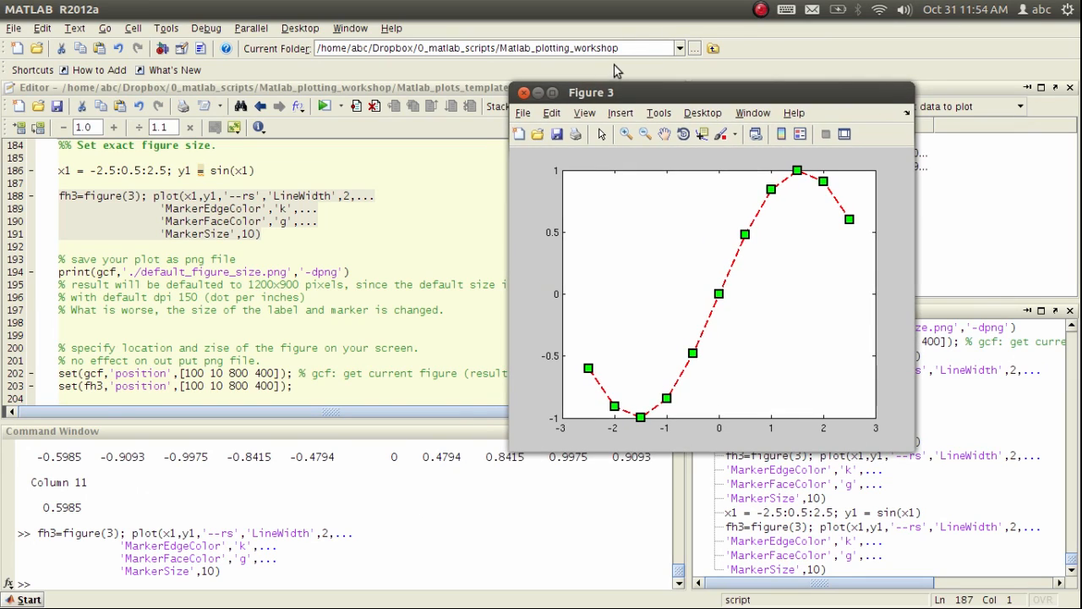
{"action": "mouse_move", "coordinate": [75, 255]}
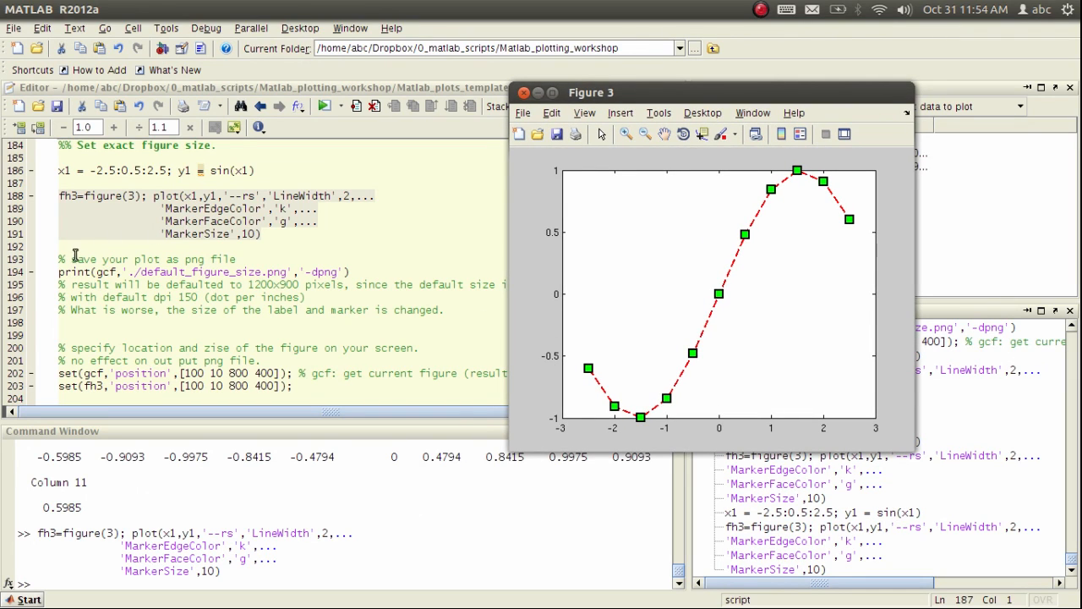
{"action": "mouse_move", "coordinate": [596, 136]}
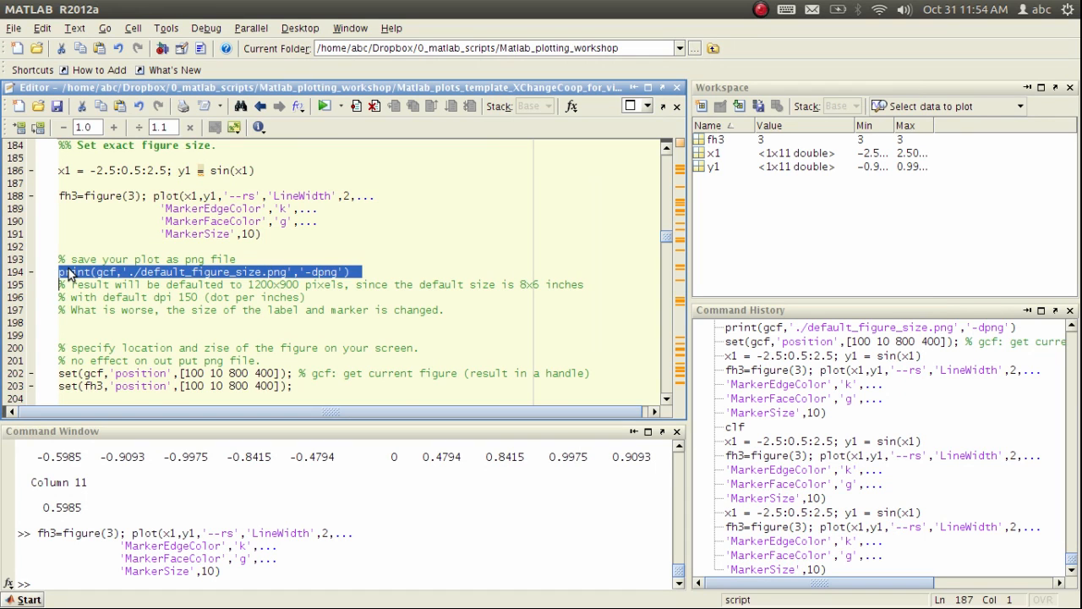
Evaluate the print(gcf,...,'-dpng') line so Figure 3 is saved as default_figure_size.png.
{"action": "right_click", "coordinate": [68, 272]}
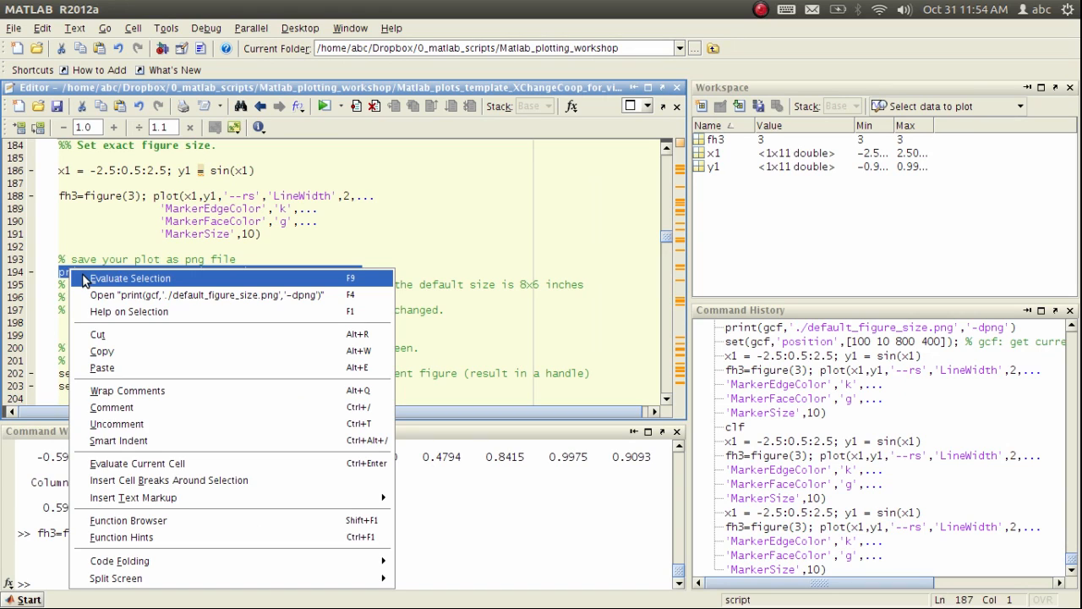
{"action": "left_click", "coordinate": [131, 278]}
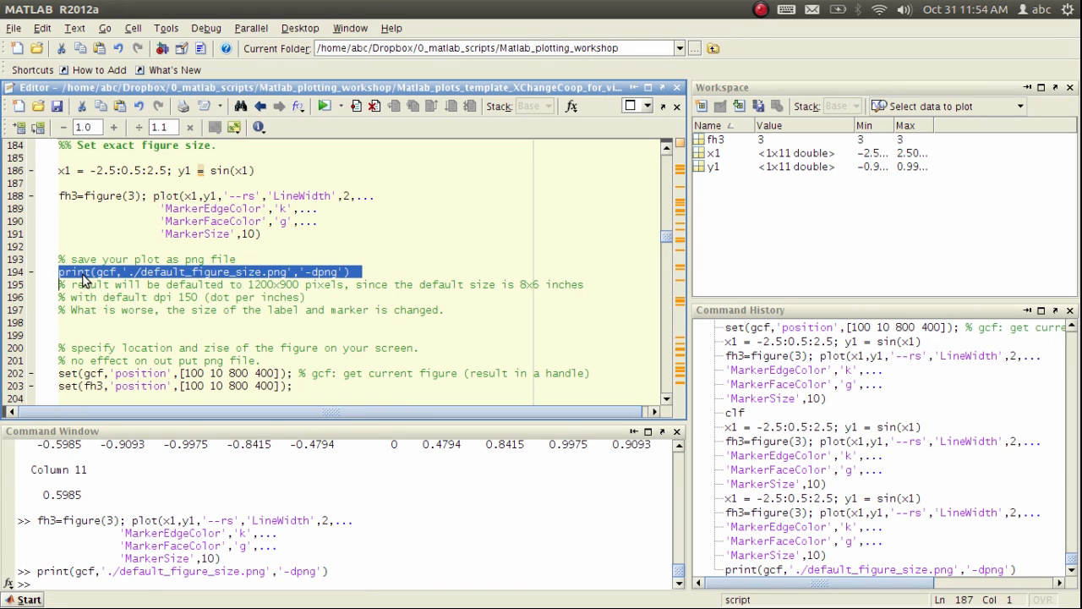
{"action": "left_click", "coordinate": [89, 279]}
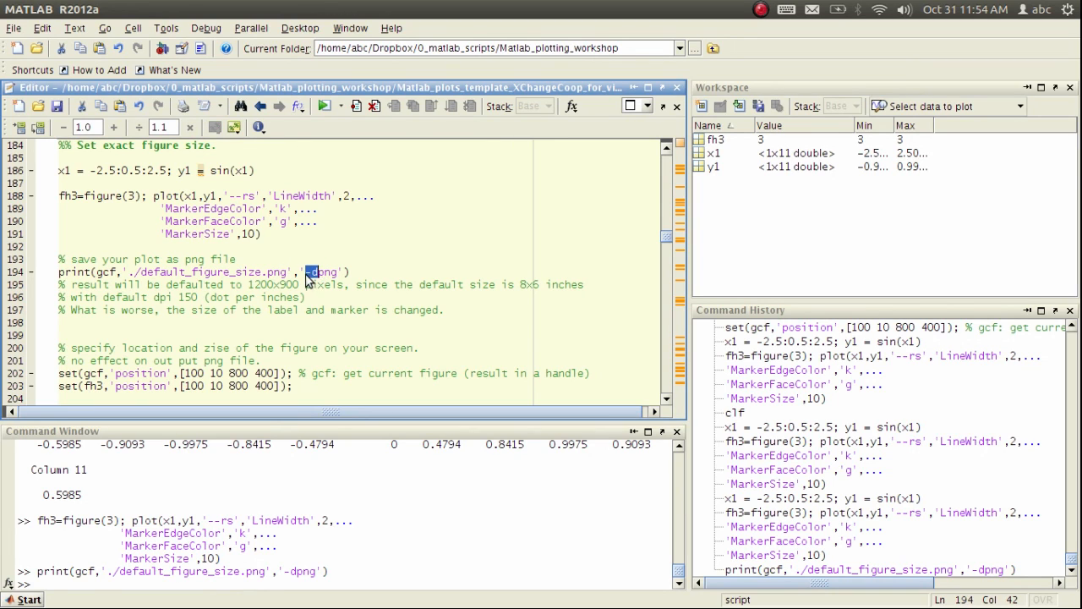
{"action": "left_click", "coordinate": [362, 277]}
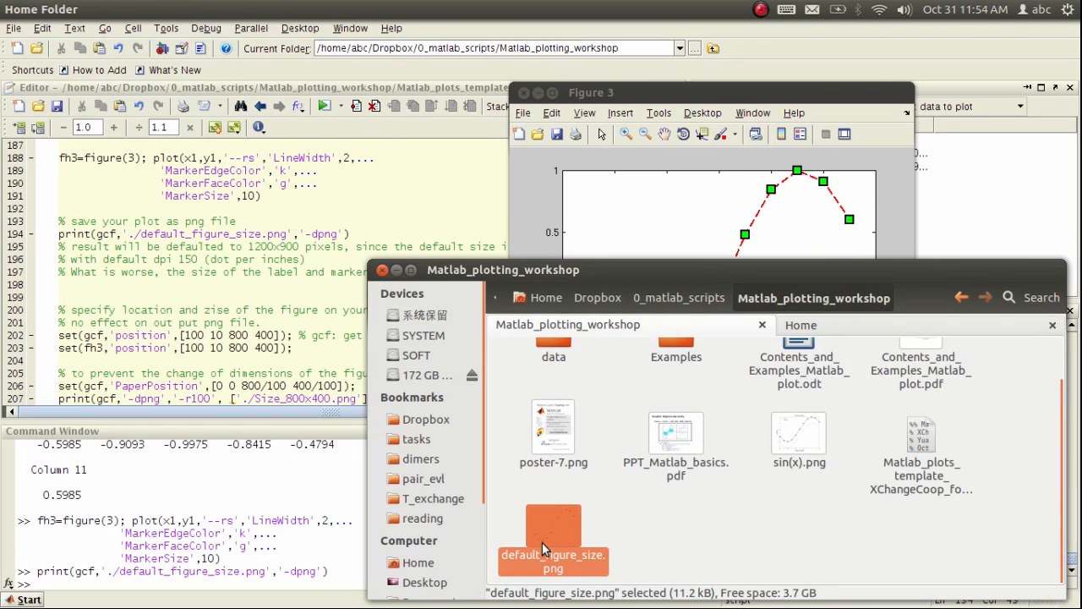
View default_figure_size.png in Image Viewer, which shows the sine plot at 1200 × 900 pixels.
{"action": "double_click", "coordinate": [553, 524]}
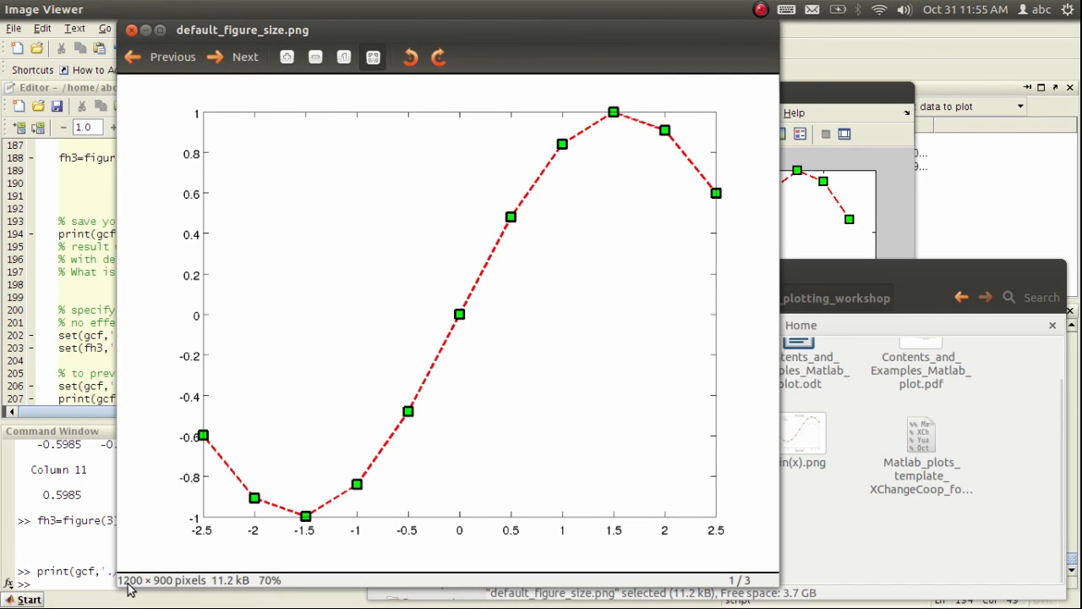
{"action": "mouse_move", "coordinate": [360, 37]}
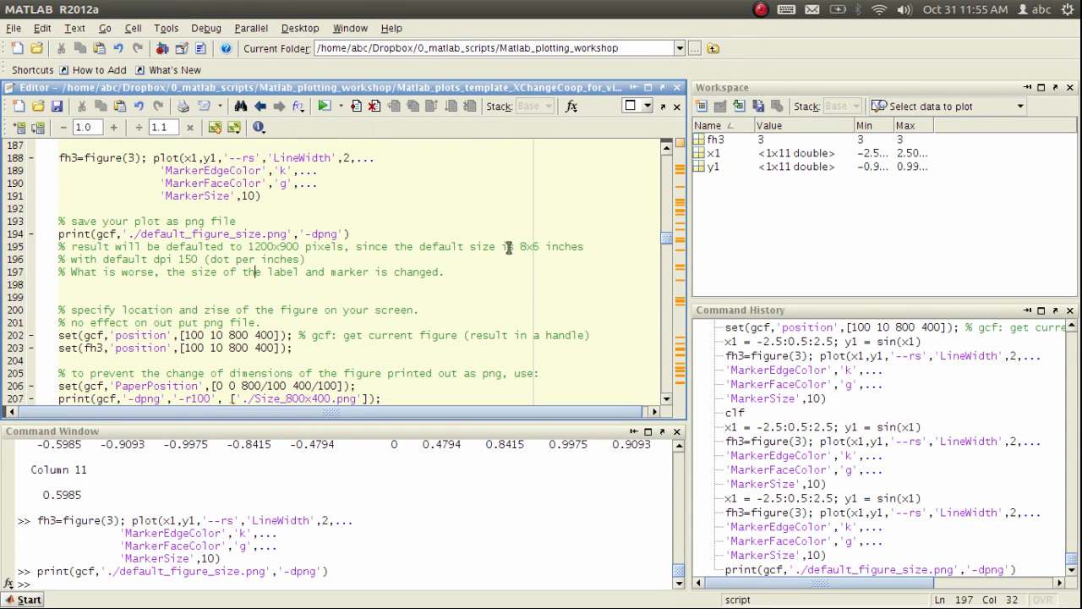
{"action": "mouse_move", "coordinate": [233, 258]}
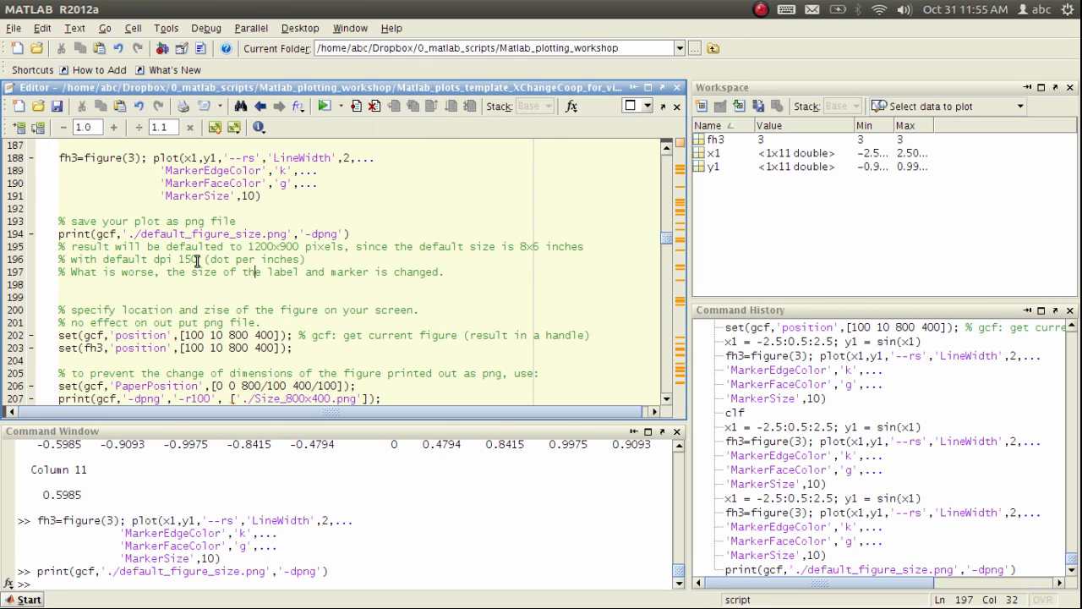
{"action": "mouse_move", "coordinate": [533, 243]}
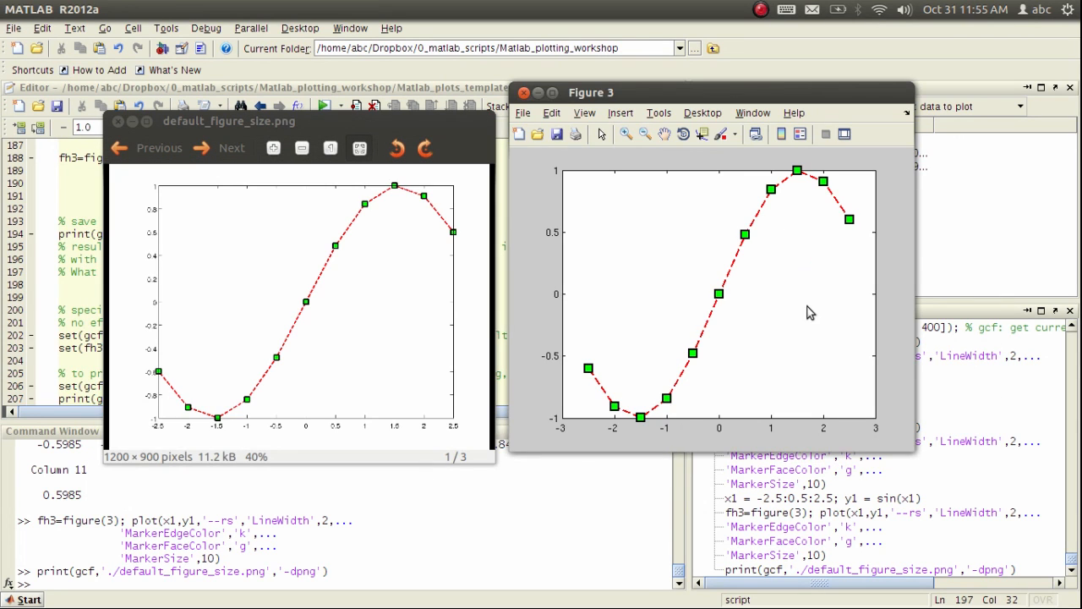
{"action": "mouse_move", "coordinate": [152, 248]}
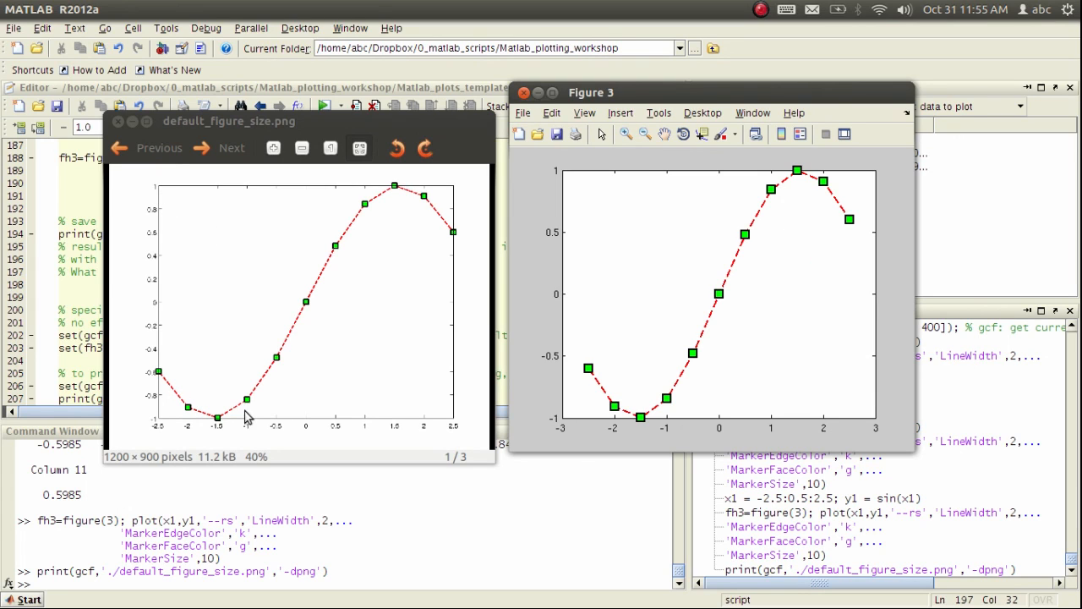
{"action": "mouse_move", "coordinate": [290, 402]}
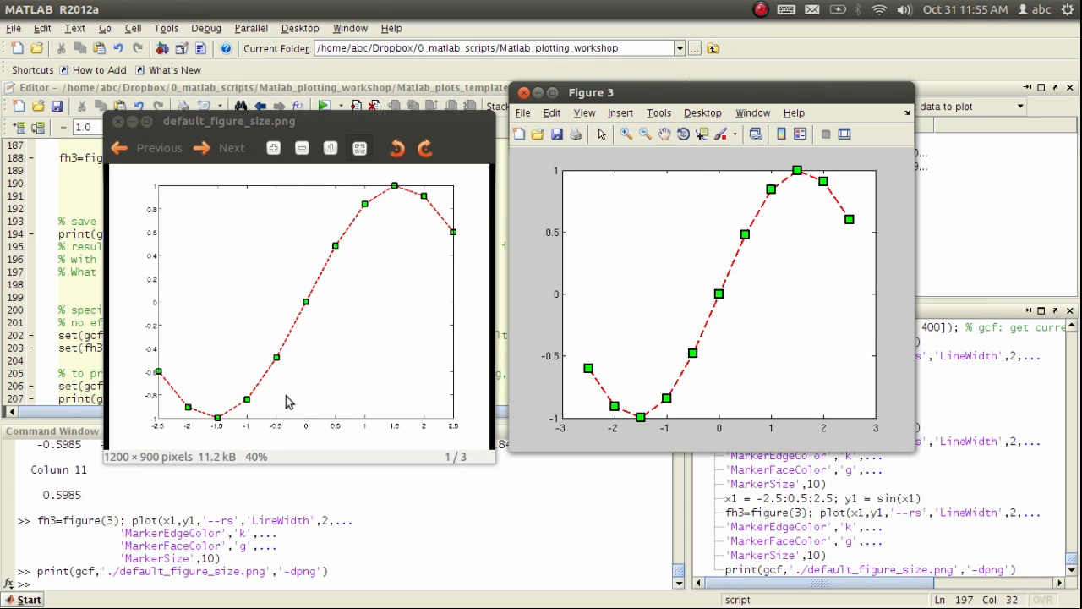
{"action": "mouse_move", "coordinate": [400, 315]}
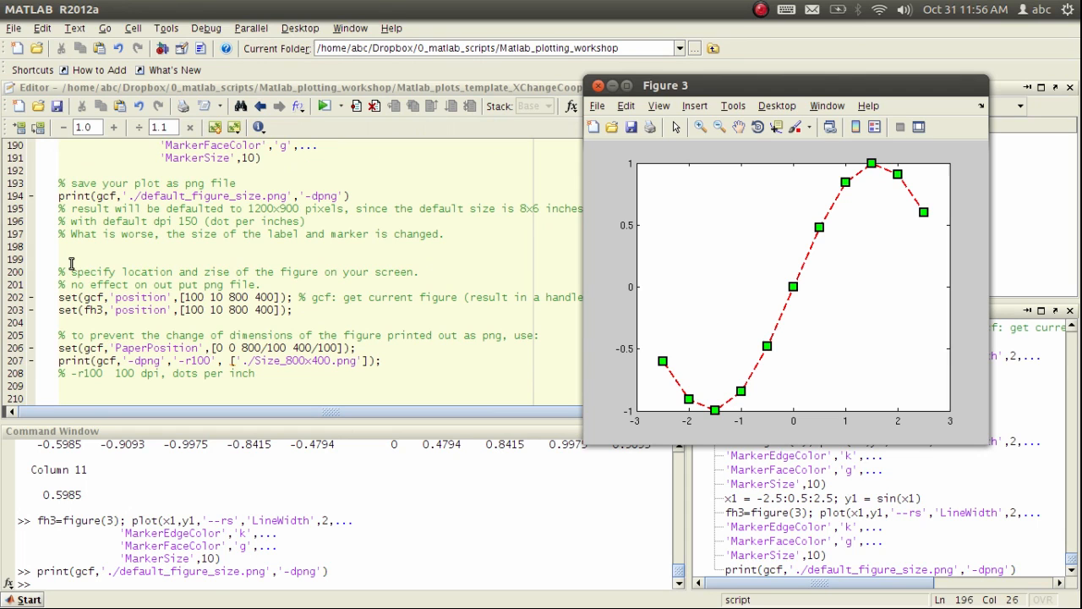
{"action": "mouse_move", "coordinate": [323, 270]}
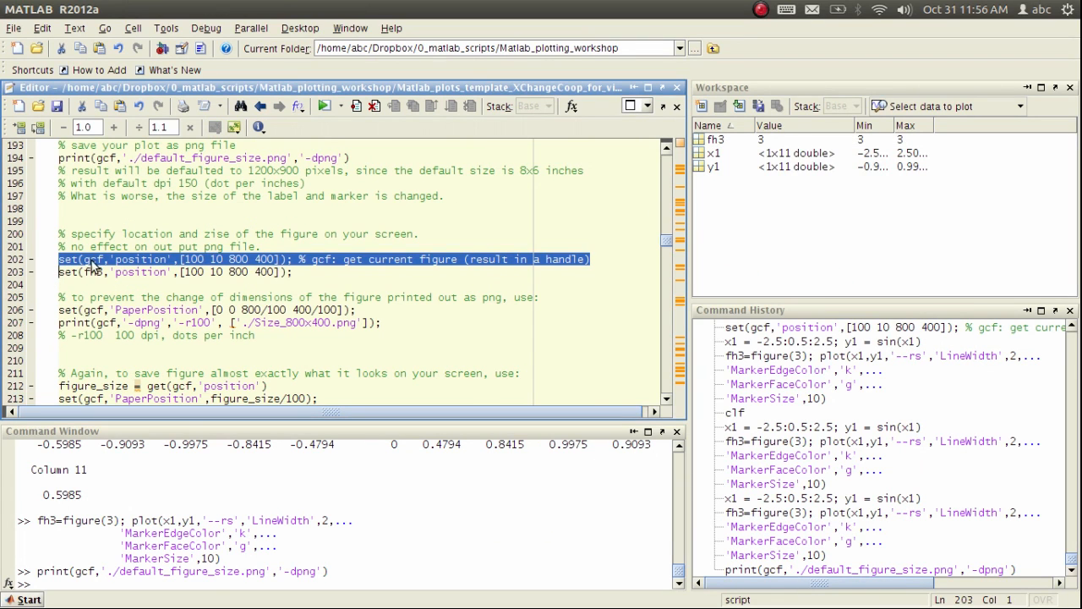
{"action": "mouse_move", "coordinate": [102, 266]}
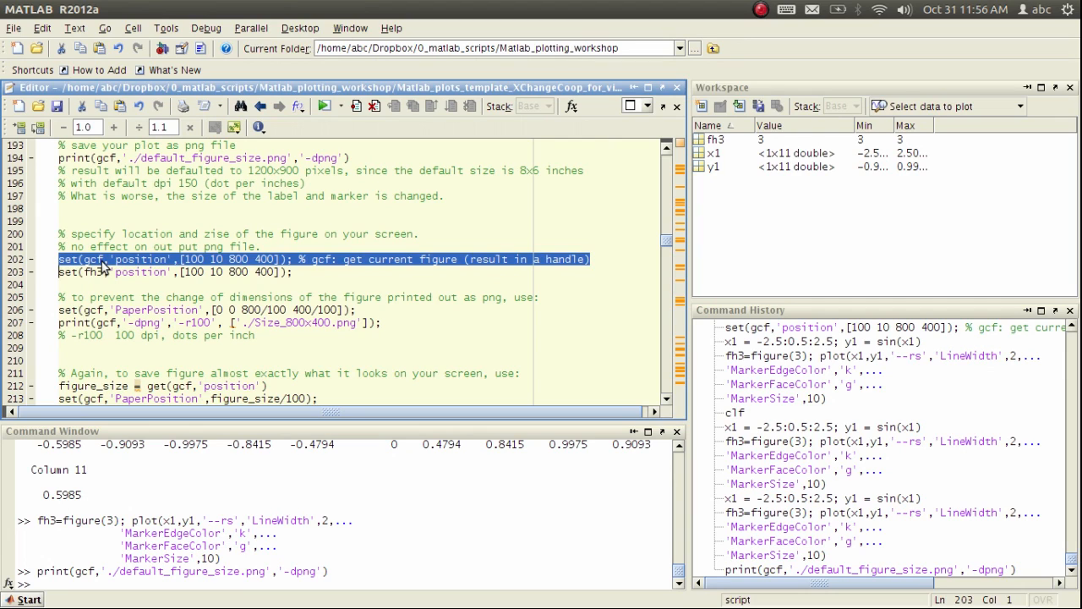
{"action": "mouse_move", "coordinate": [135, 268]}
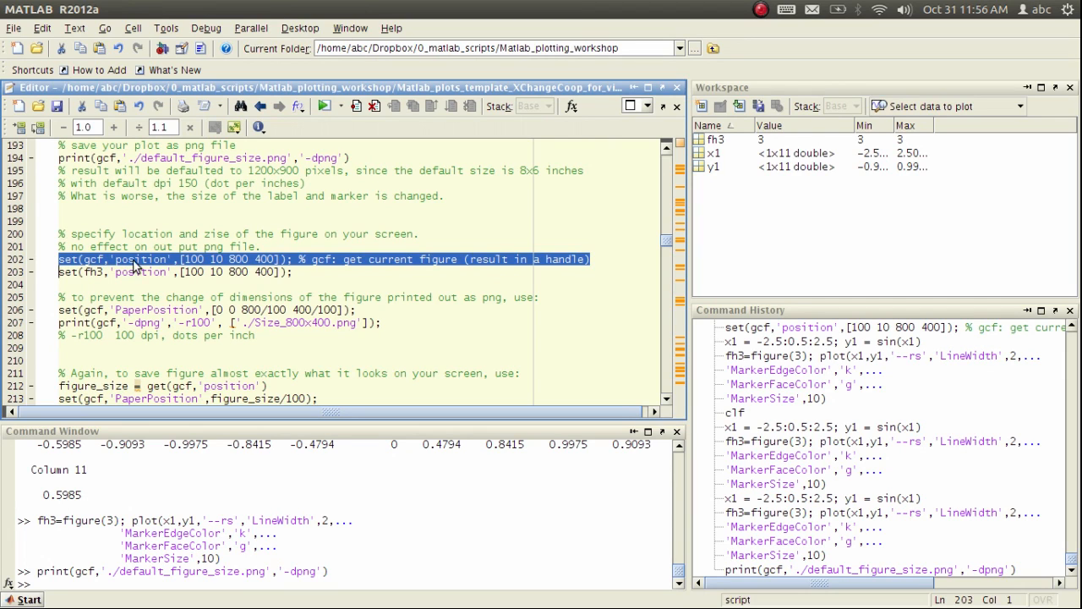
{"action": "mouse_move", "coordinate": [246, 269]}
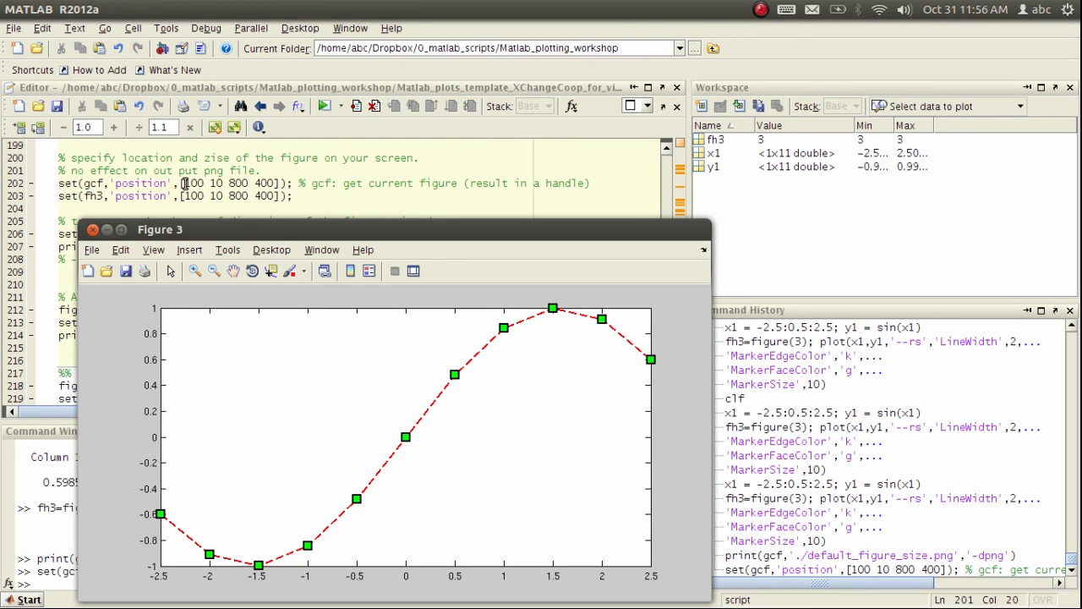
{"action": "mouse_move", "coordinate": [79, 252]}
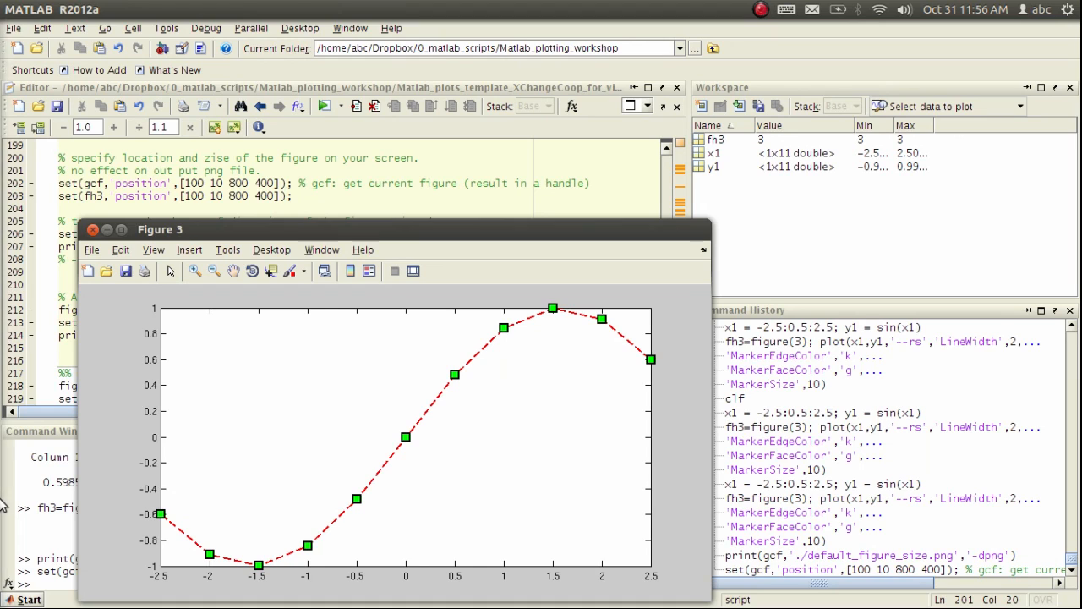
{"action": "mouse_move", "coordinate": [193, 599]}
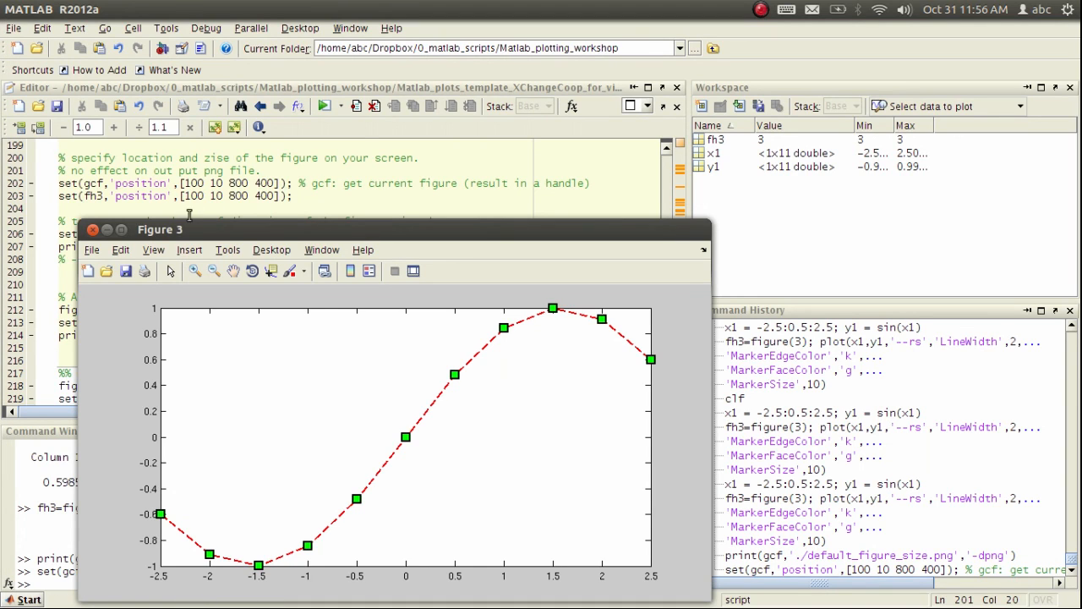
{"action": "mouse_move", "coordinate": [700, 561]}
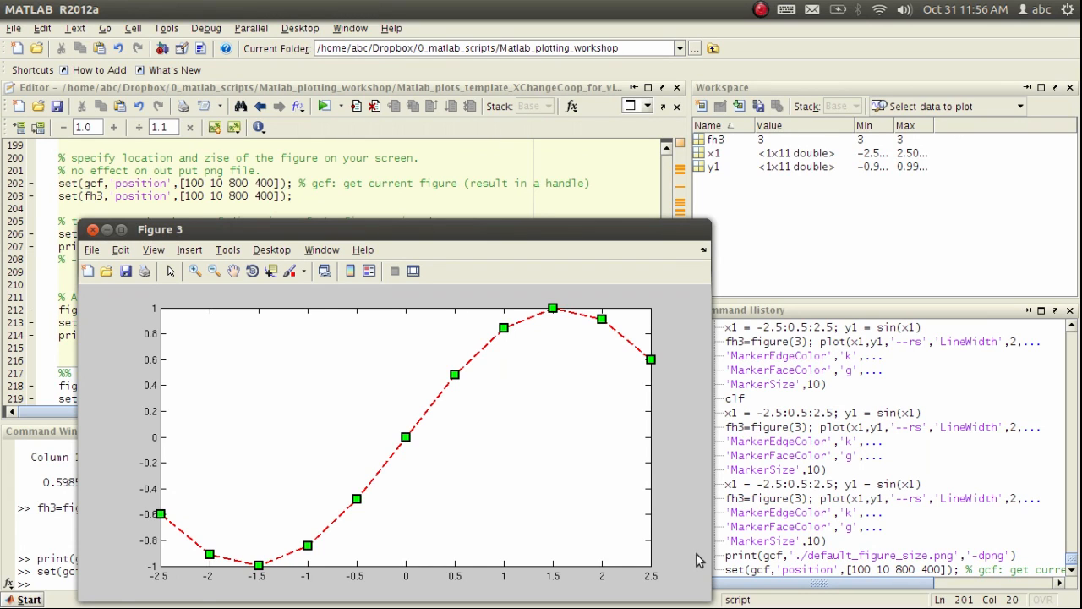
{"action": "mouse_move", "coordinate": [368, 398]}
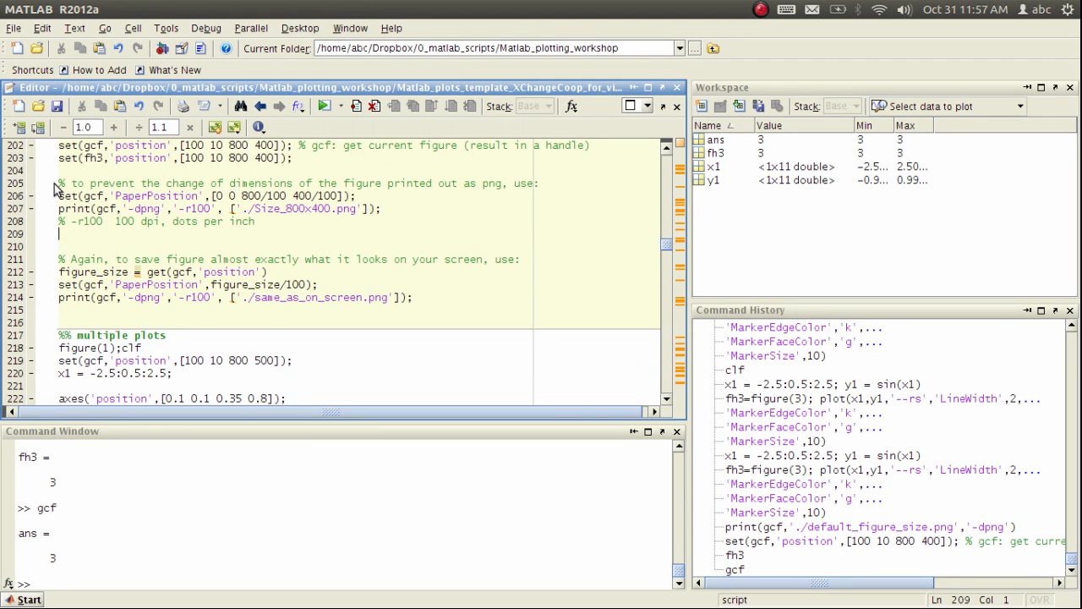
Select the PaperPosition (800/100 by 400/100) and print lines that export Size_800x400.png.
{"action": "scroll", "scroll_direction": "down", "scroll_amount": 3}
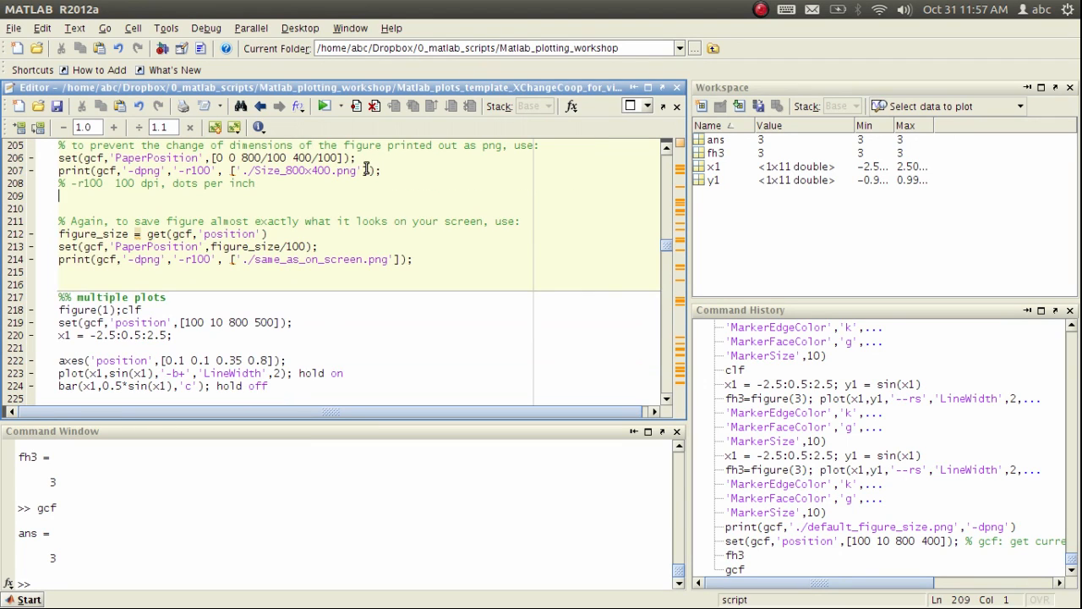
{"action": "mouse_move", "coordinate": [55, 177]}
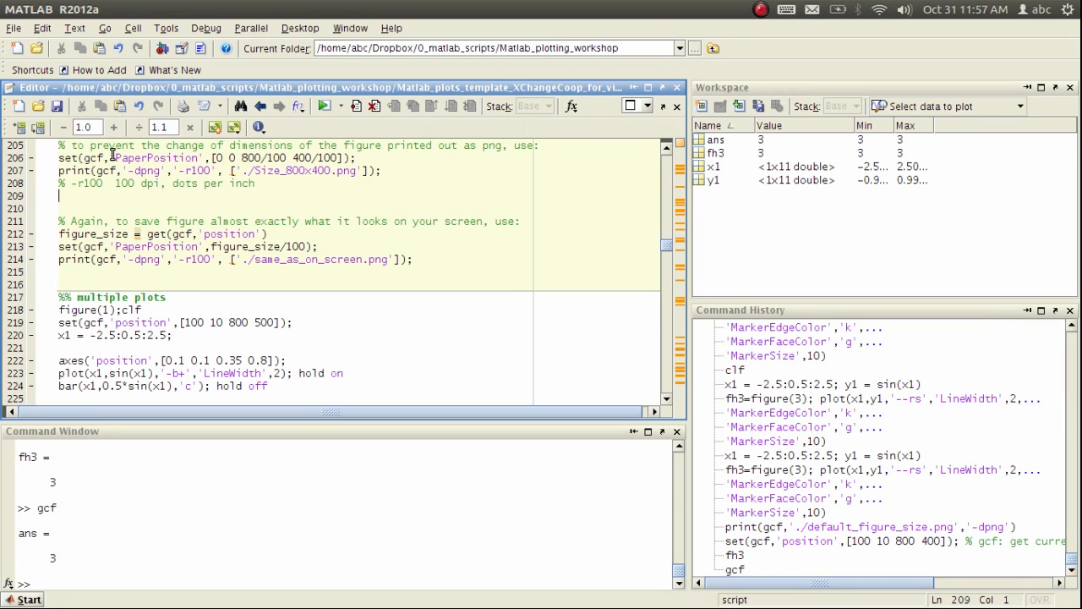
{"action": "mouse_move", "coordinate": [176, 158]}
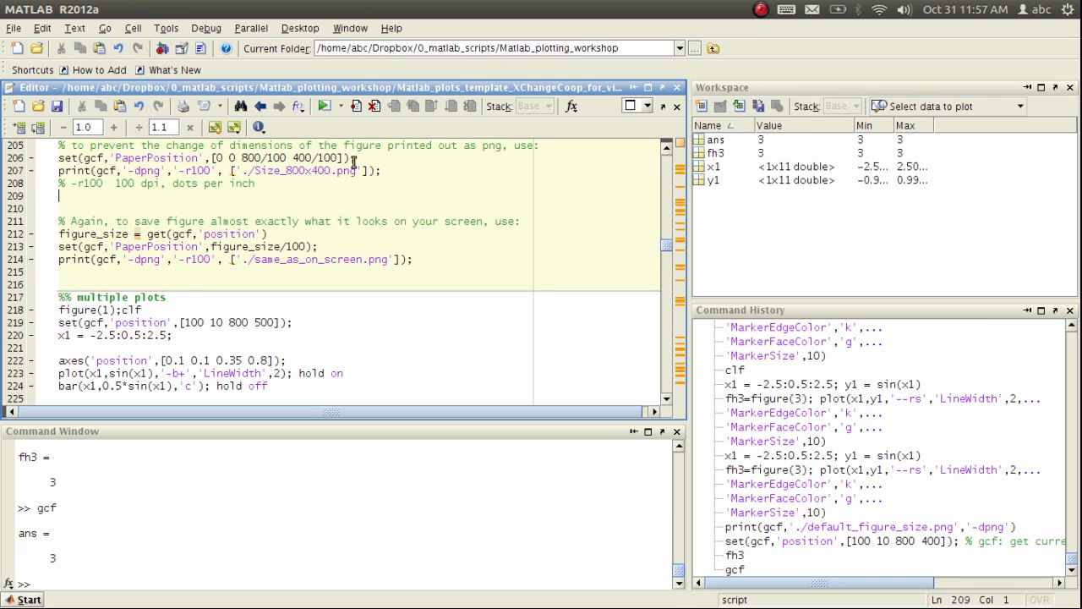
{"action": "mouse_move", "coordinate": [237, 185]}
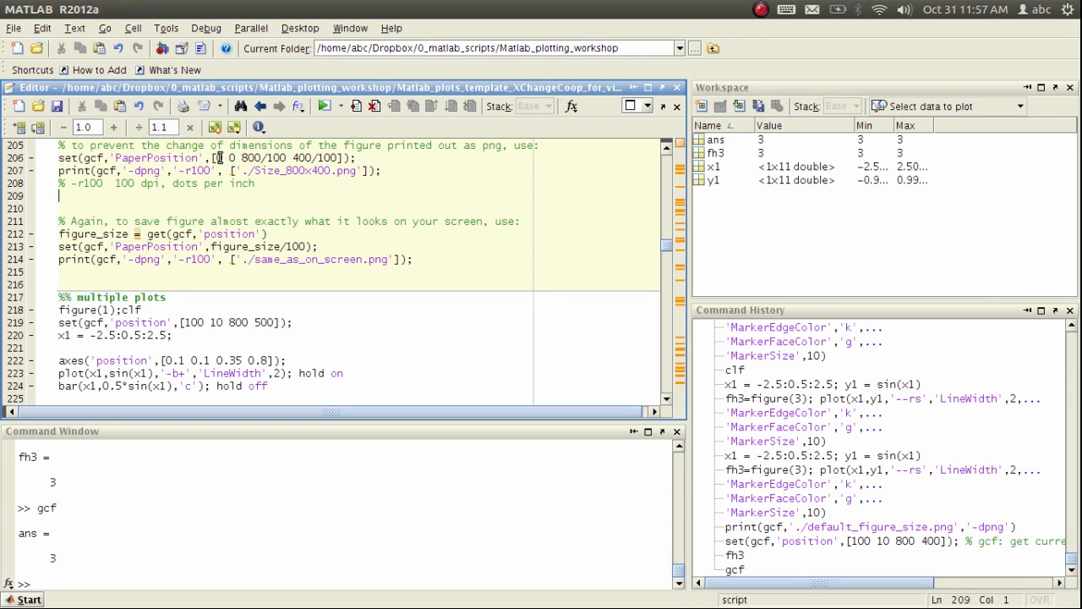
{"action": "mouse_move", "coordinate": [560, 510]}
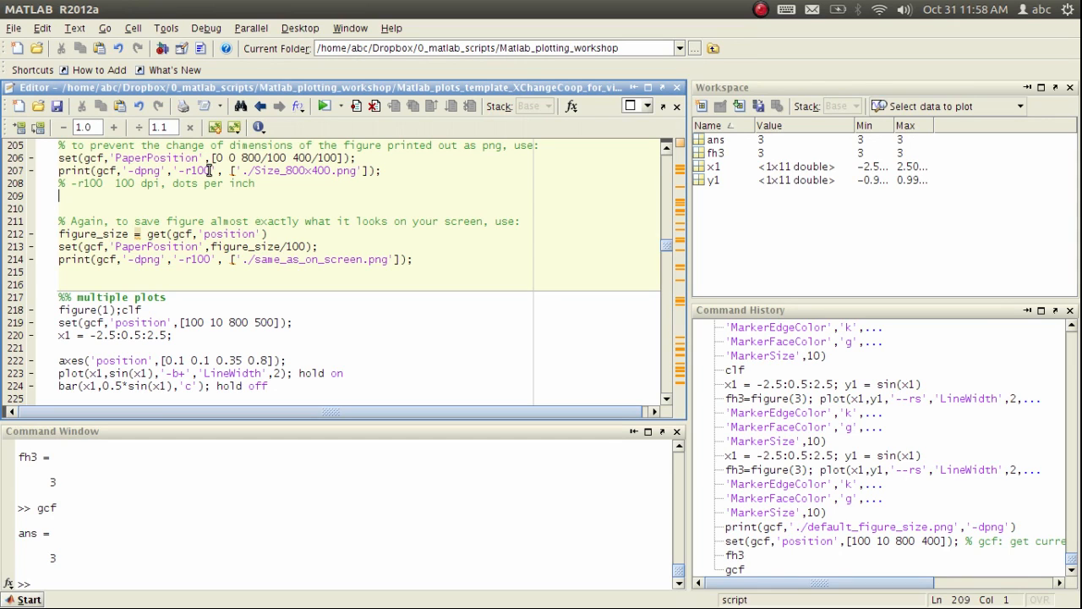
{"action": "mouse_move", "coordinate": [218, 171]}
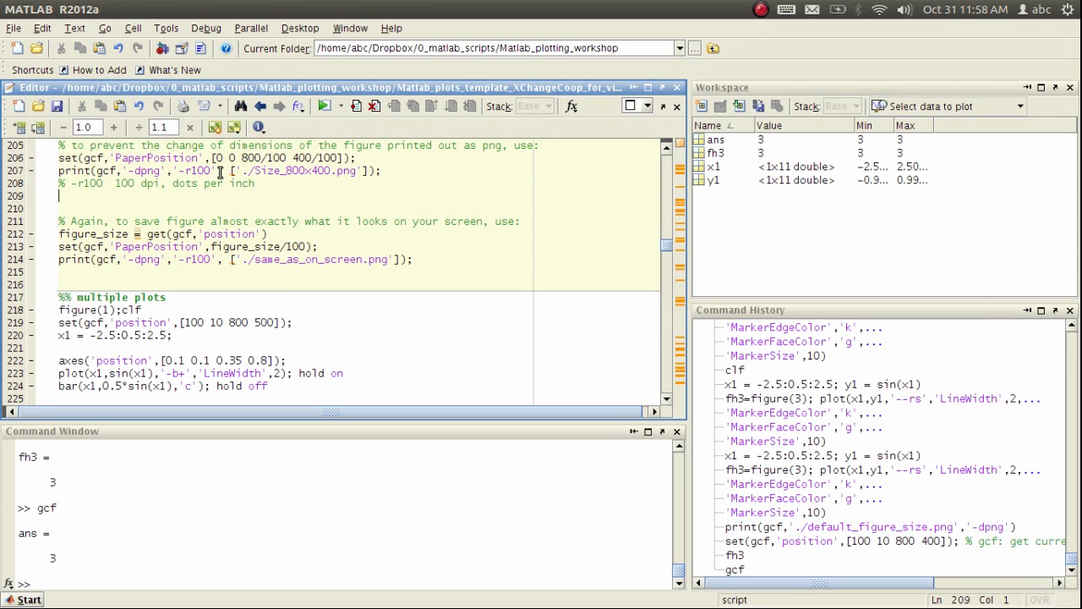
{"action": "left_click_drag", "start_coordinate": [220, 172], "coordinate": [59, 157]}
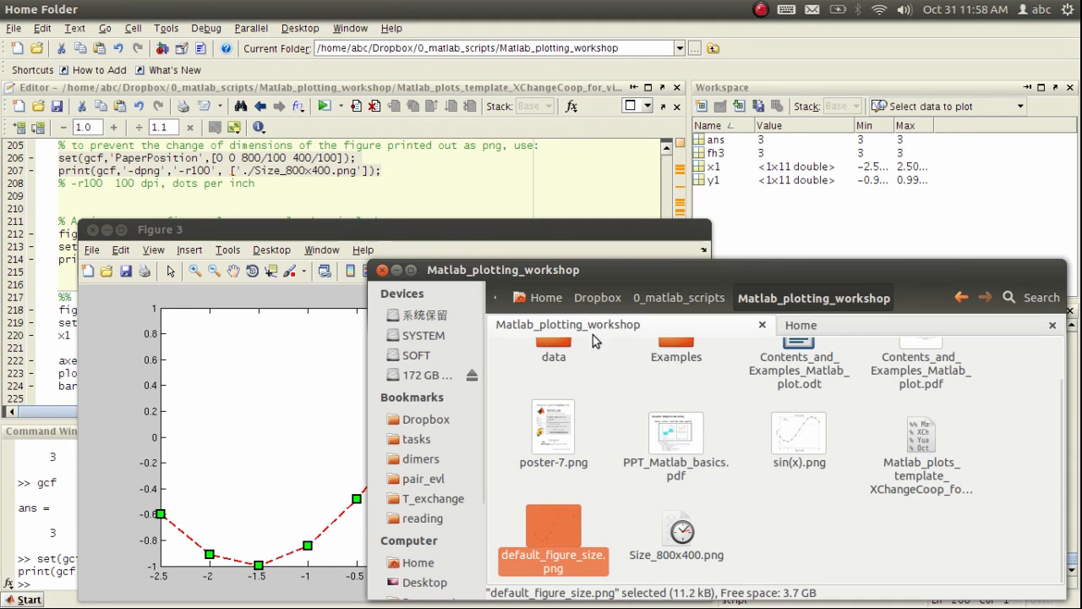
View Size_800x400.png in Image Viewer at 800 × 400 pixels, then close the preview.
{"action": "double_click", "coordinate": [677, 532]}
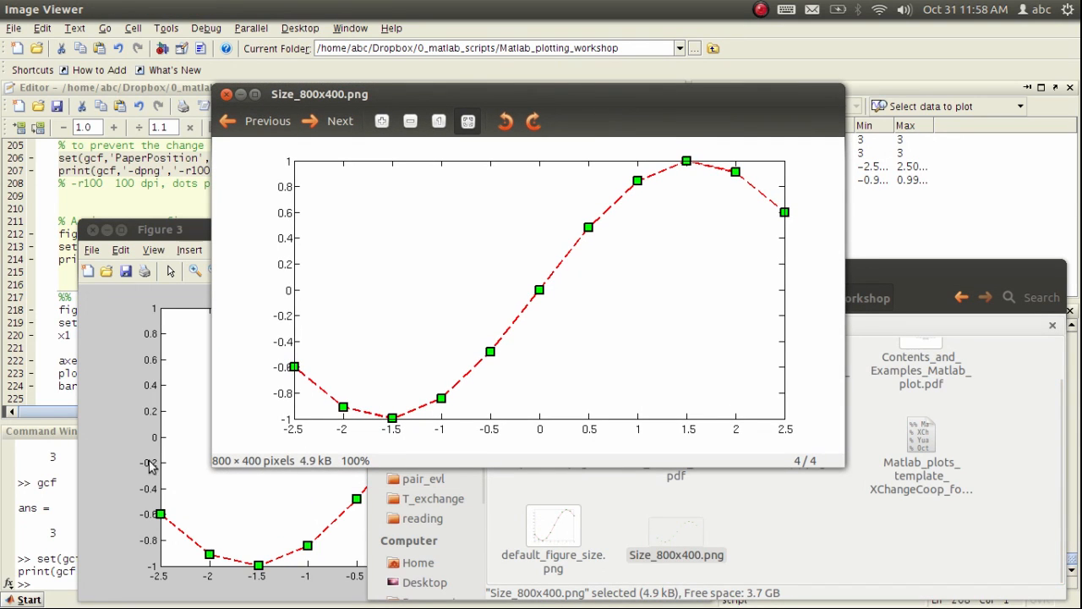
{"action": "left_click", "coordinate": [160, 229]}
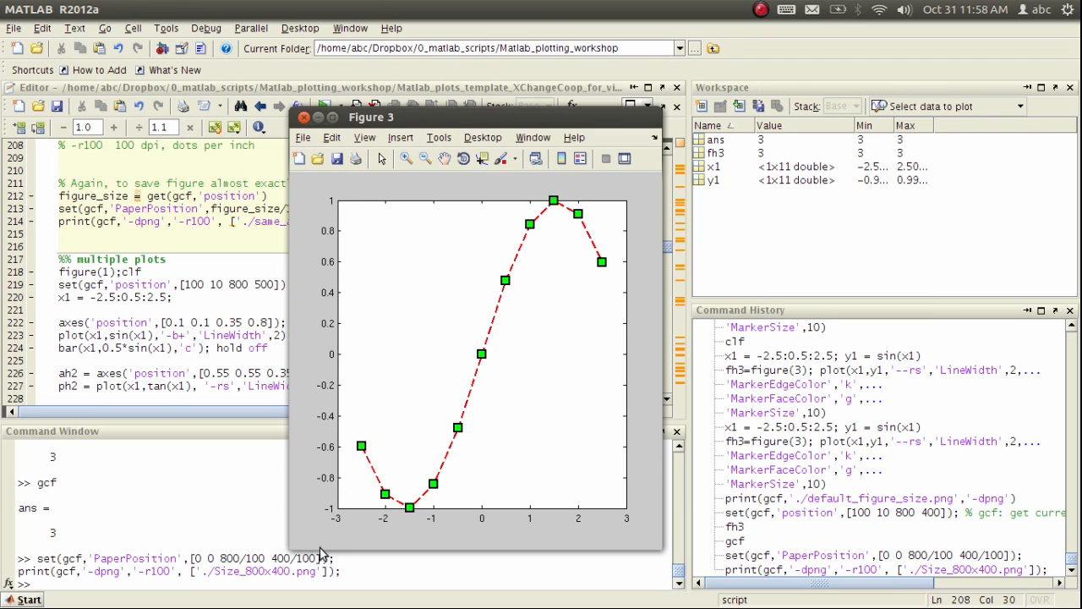
{"action": "mouse_move", "coordinate": [601, 234]}
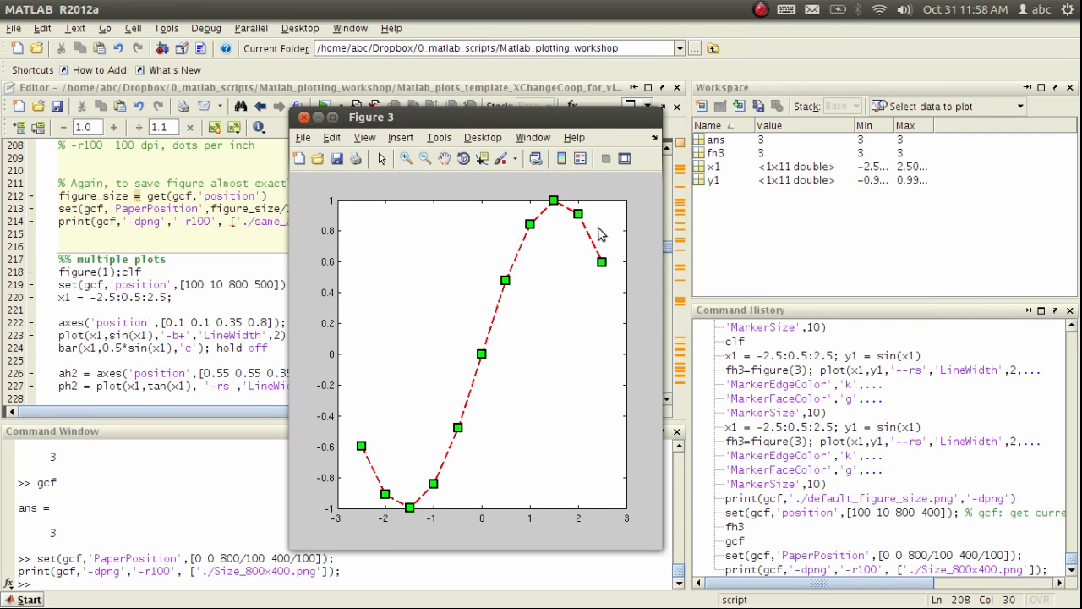
Move the Figure 3 window aside to expose the code that saves the figure at its on-screen size.
{"action": "left_click_drag", "start_coordinate": [370, 116], "coordinate": [649, 46]}
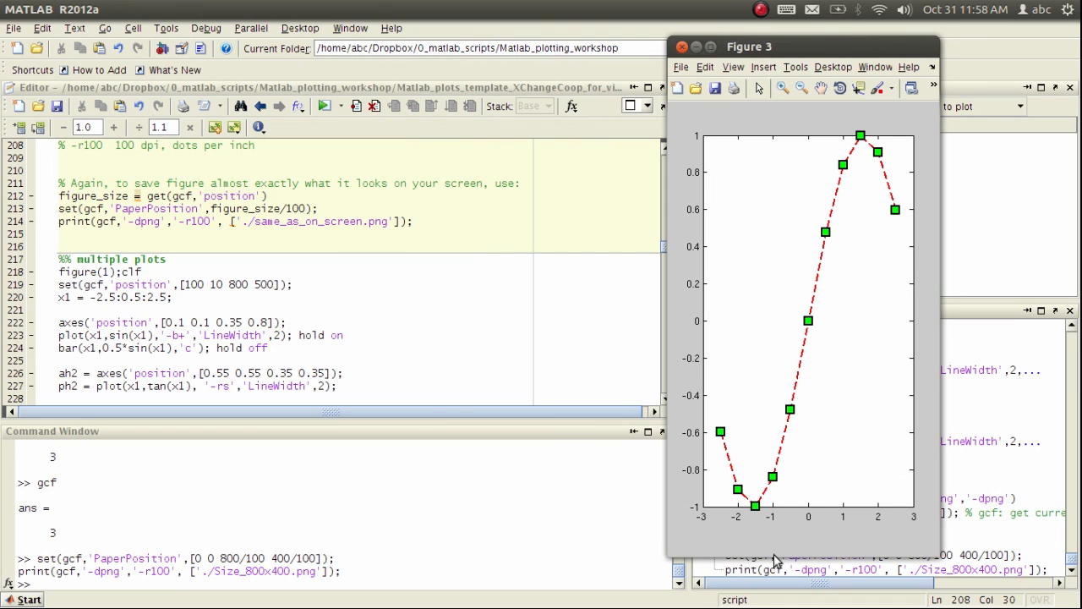
{"action": "mouse_move", "coordinate": [704, 190]}
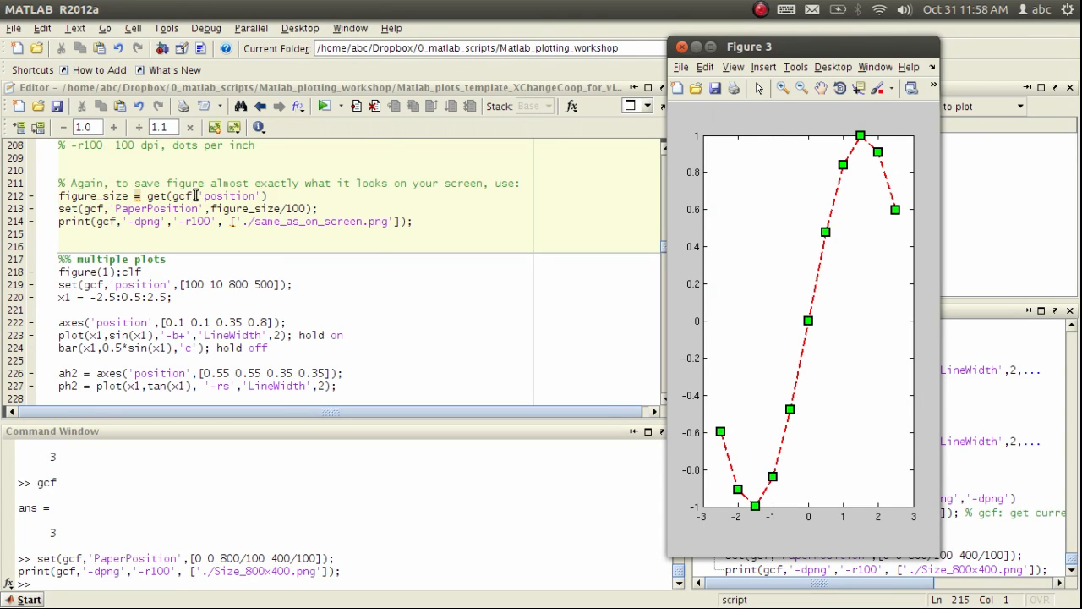
{"action": "mouse_move", "coordinate": [264, 194]}
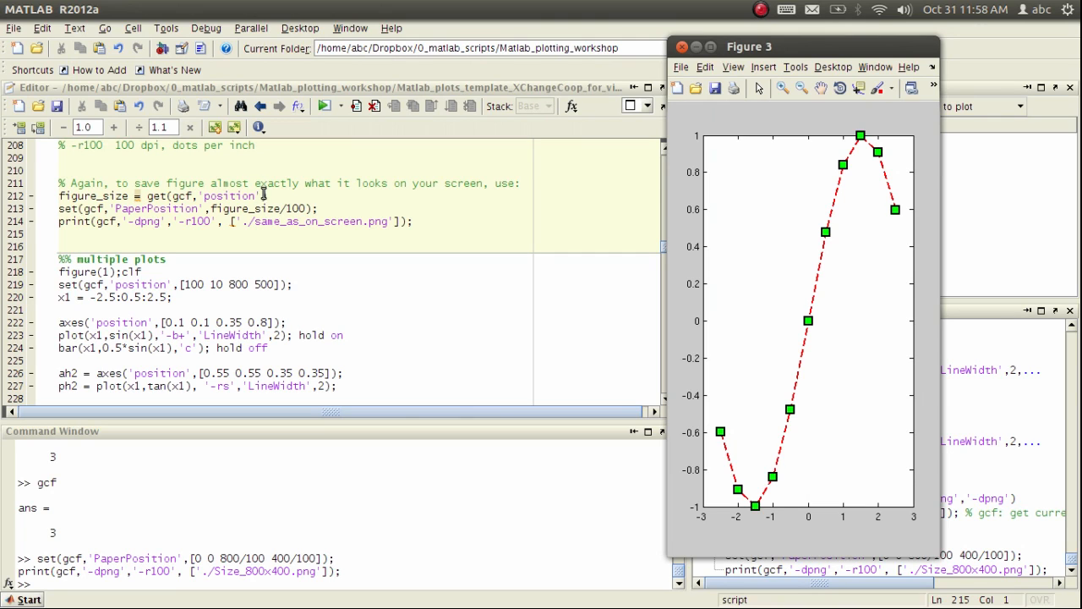
{"action": "mouse_move", "coordinate": [681, 119]}
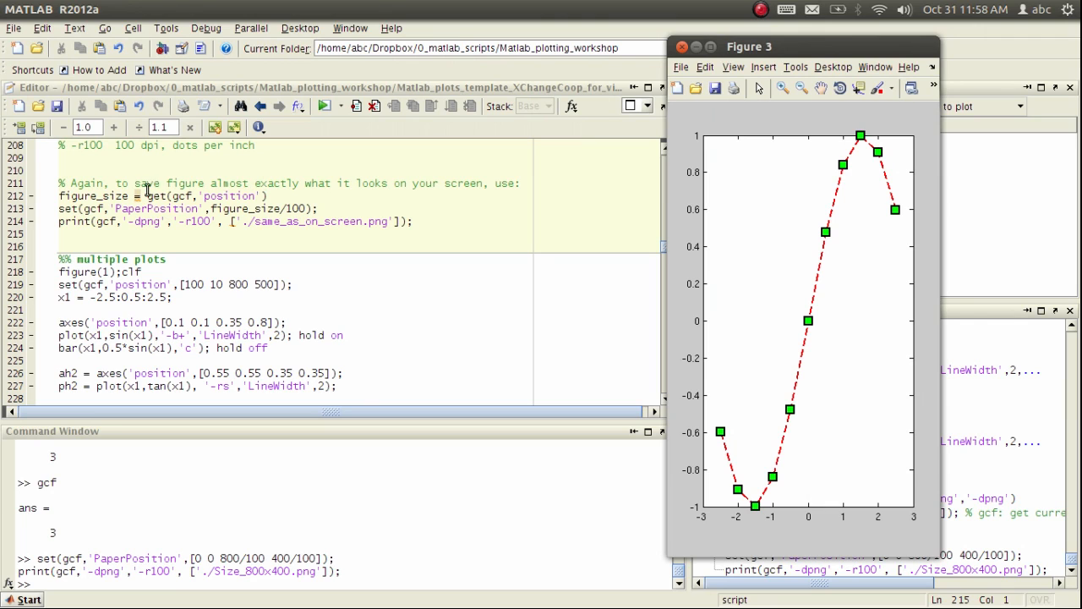
{"action": "mouse_move", "coordinate": [96, 196]}
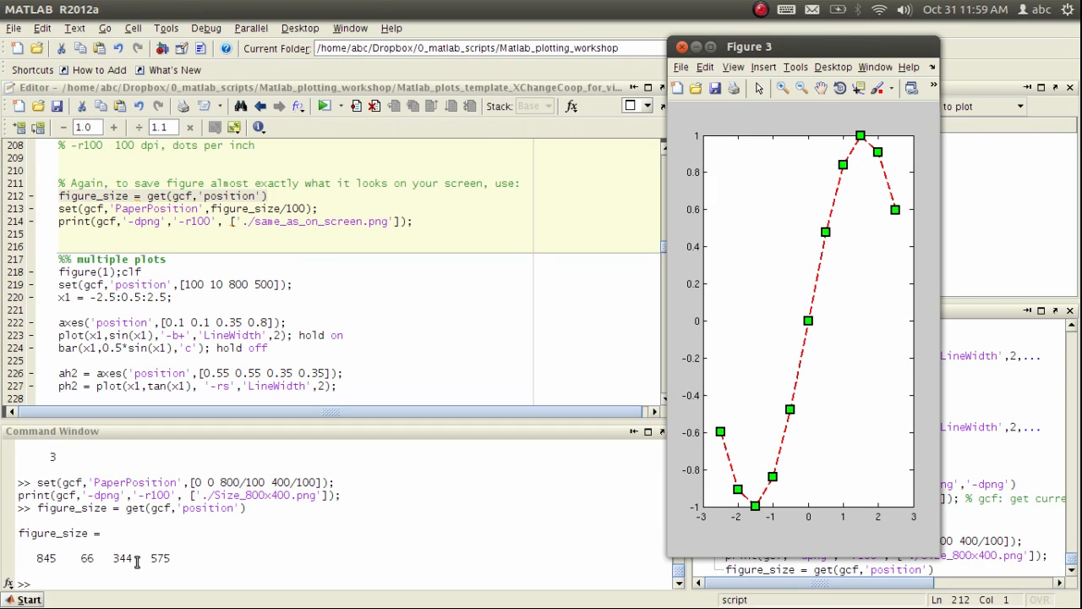
{"action": "mouse_move", "coordinate": [148, 592]}
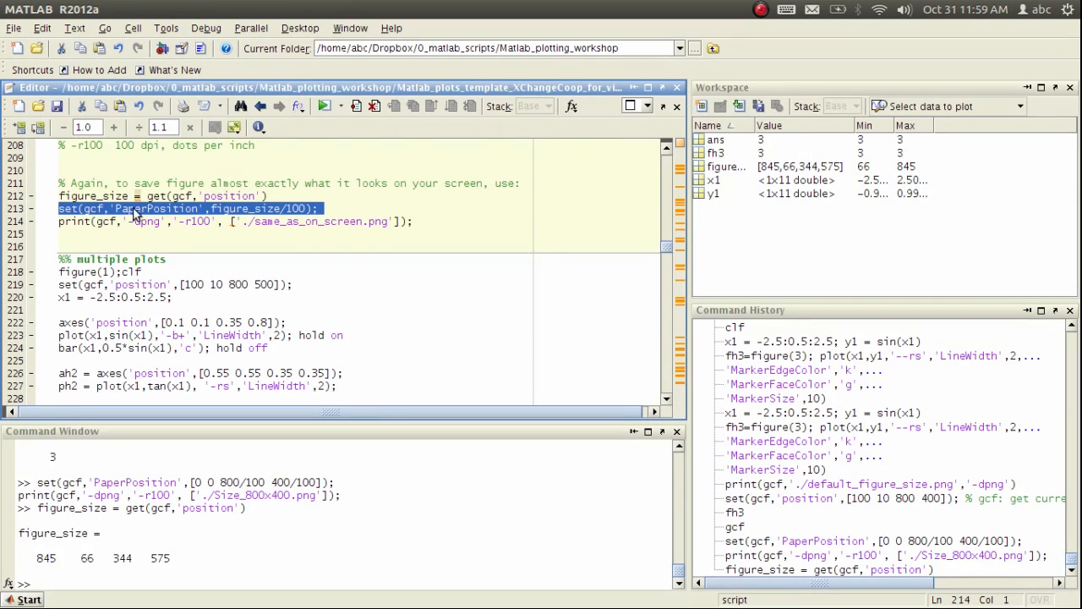
{"action": "mouse_move", "coordinate": [214, 217]}
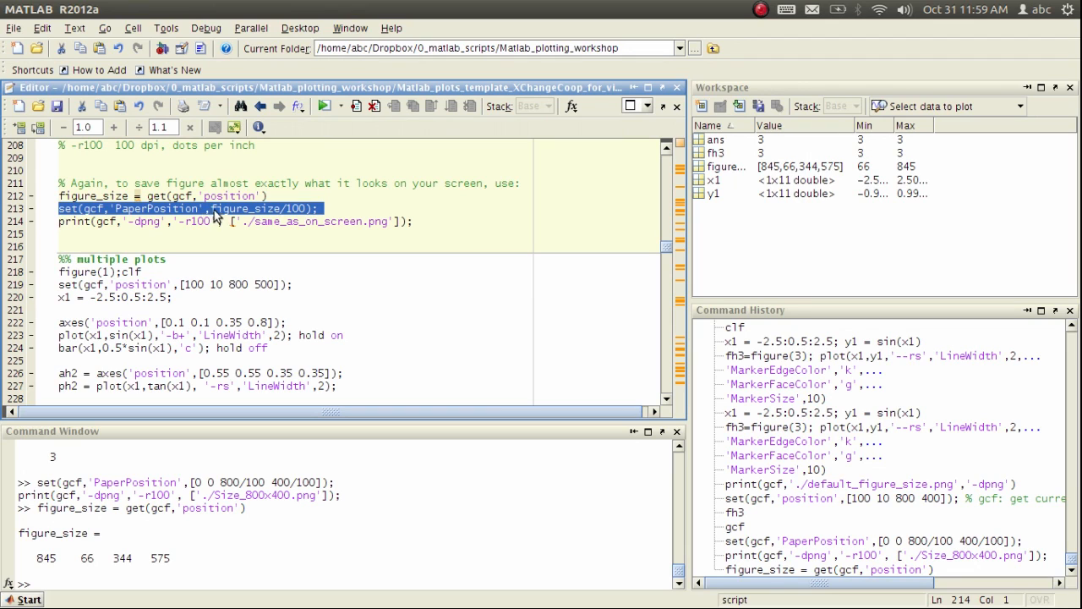
Export Figure 3 as same_as_on_screen.png at 344 × 575 pixels and view it in Image Viewer.
{"action": "right_click", "coordinate": [215, 218]}
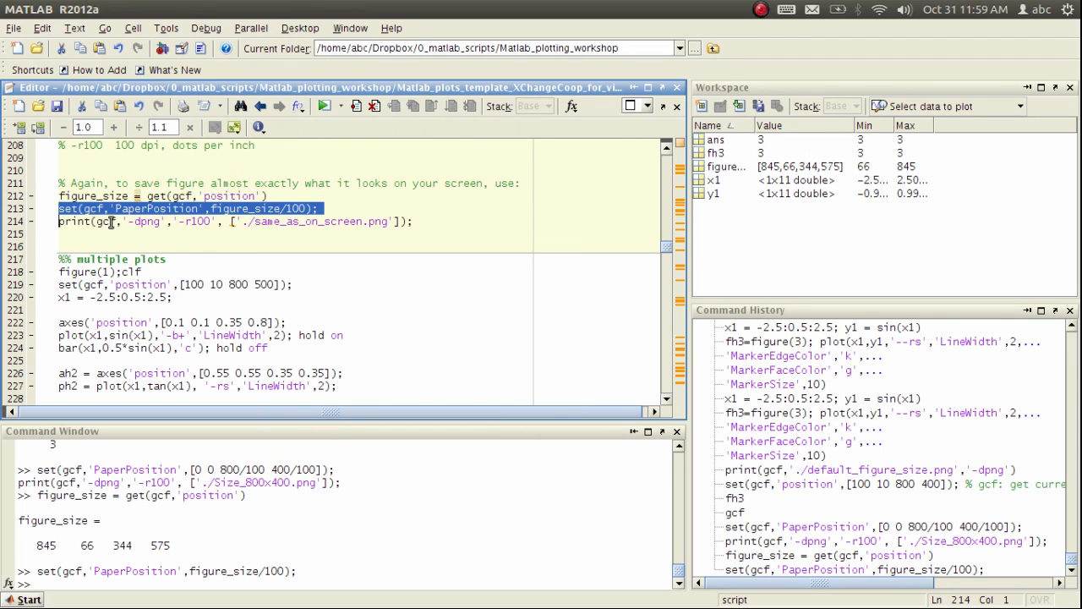
{"action": "right_click", "coordinate": [102, 221]}
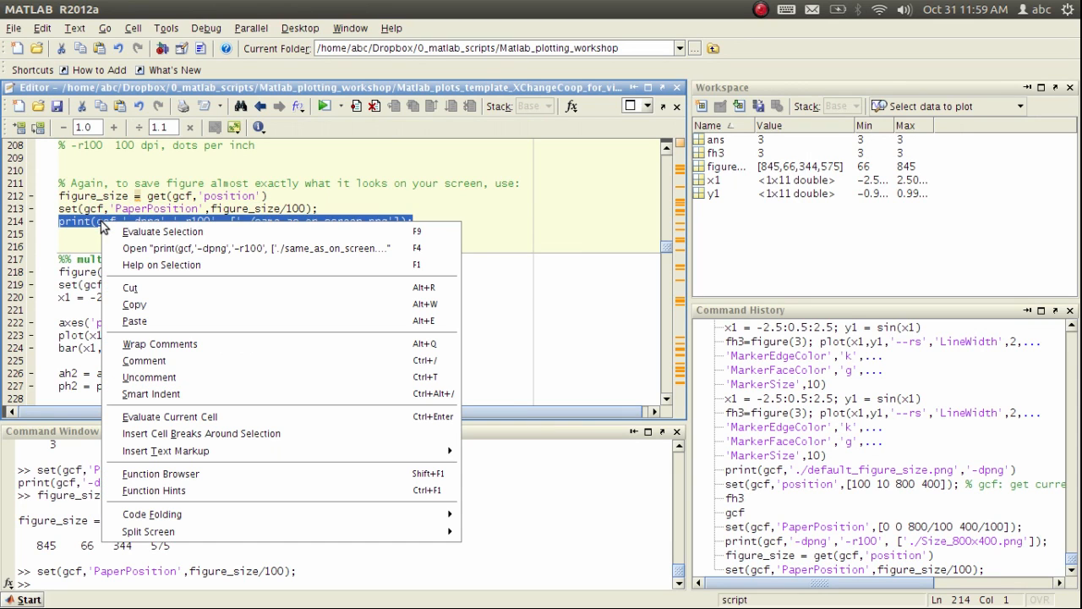
{"action": "left_click", "coordinate": [162, 231]}
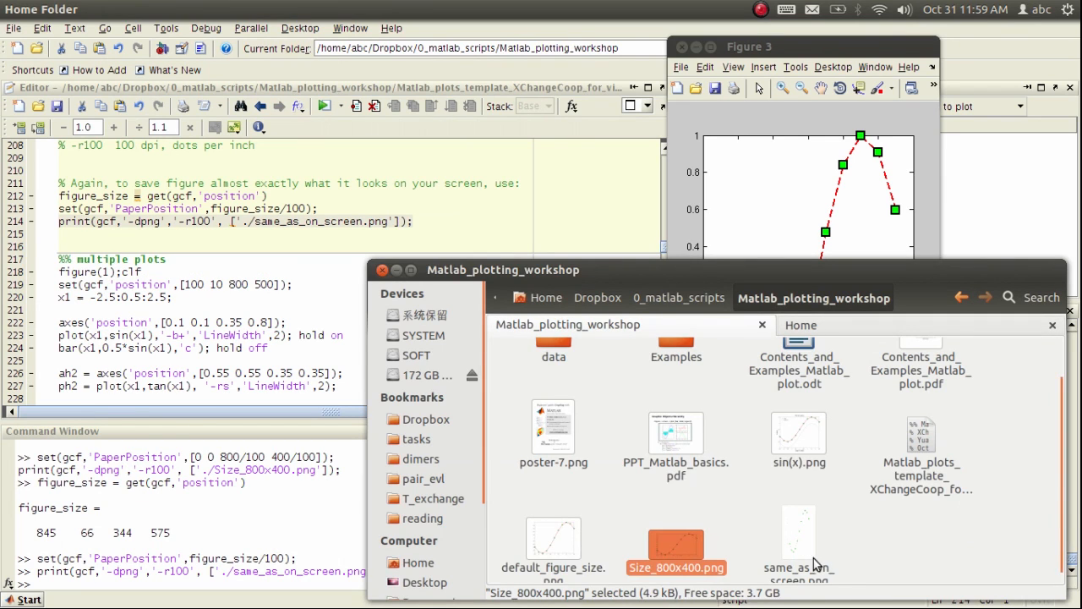
{"action": "double_click", "coordinate": [798, 542]}
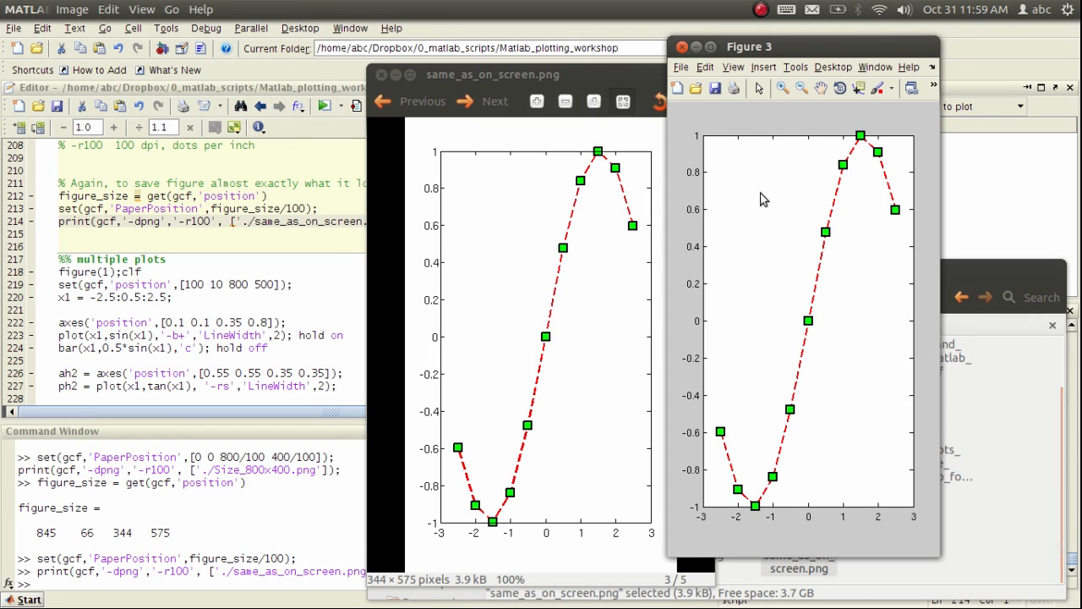
{"action": "mouse_move", "coordinate": [767, 276]}
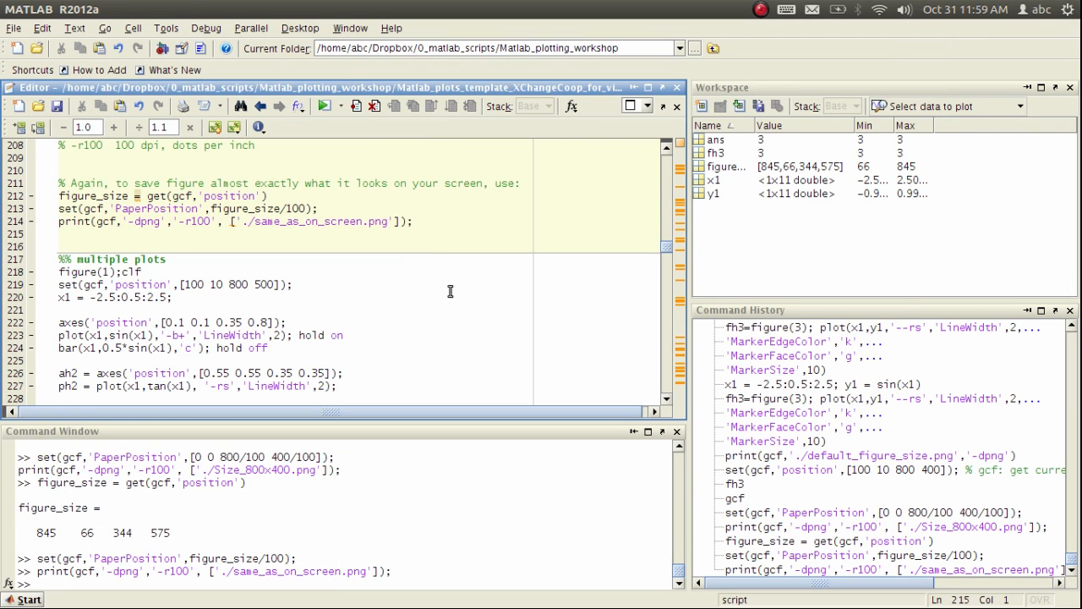
{"action": "mouse_move", "coordinate": [415, 269]}
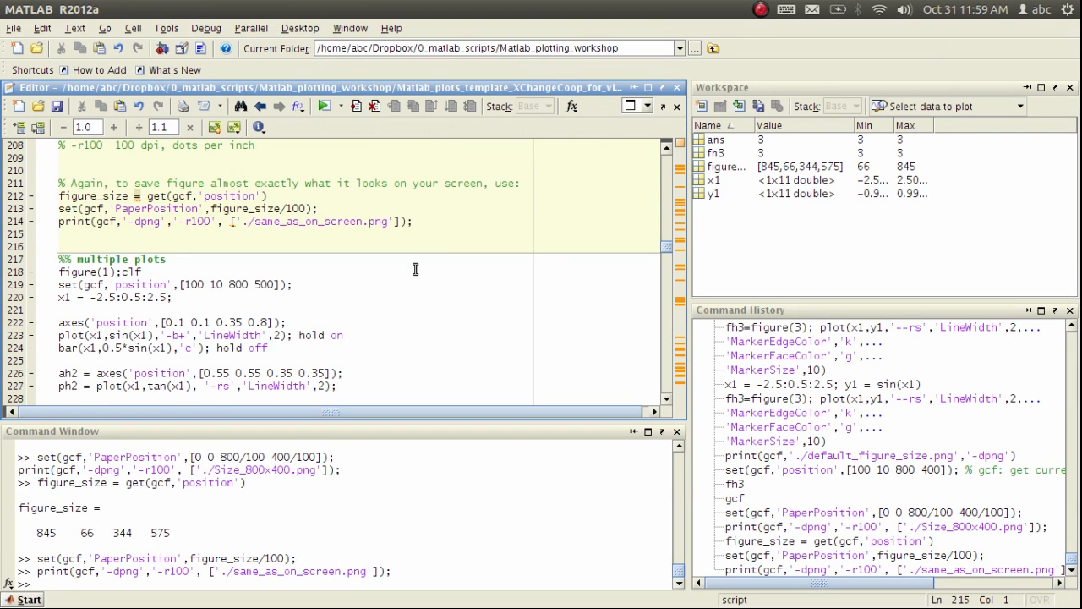